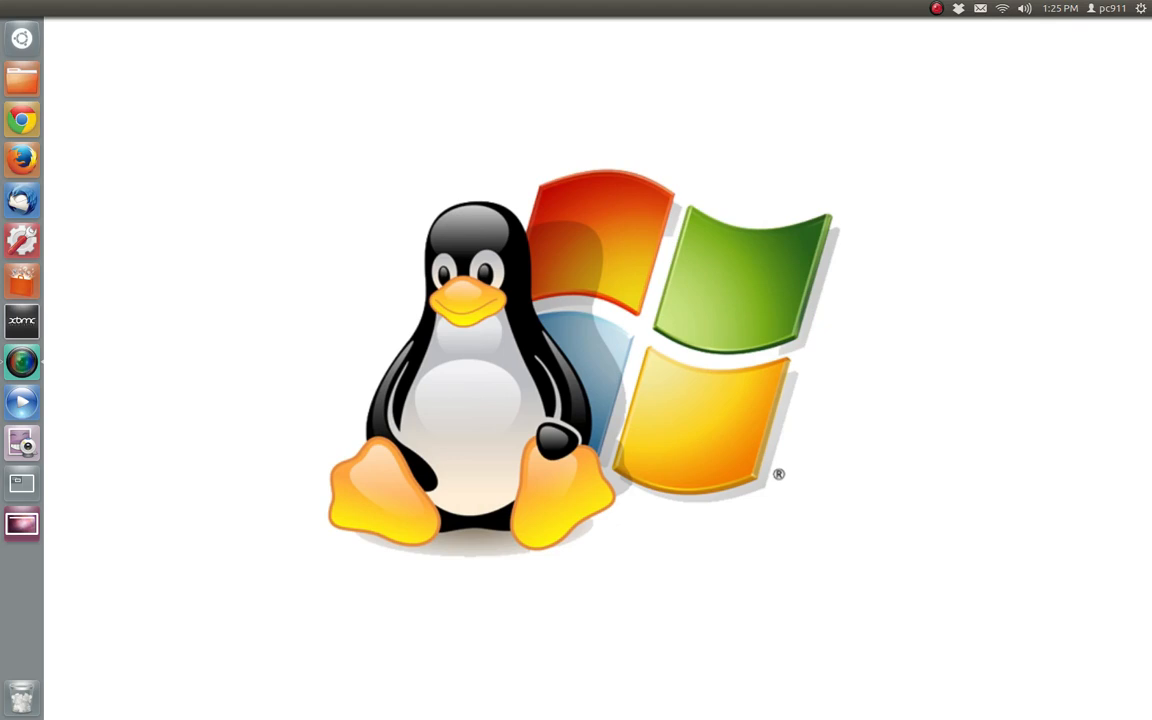
mouse_move(22, 38)
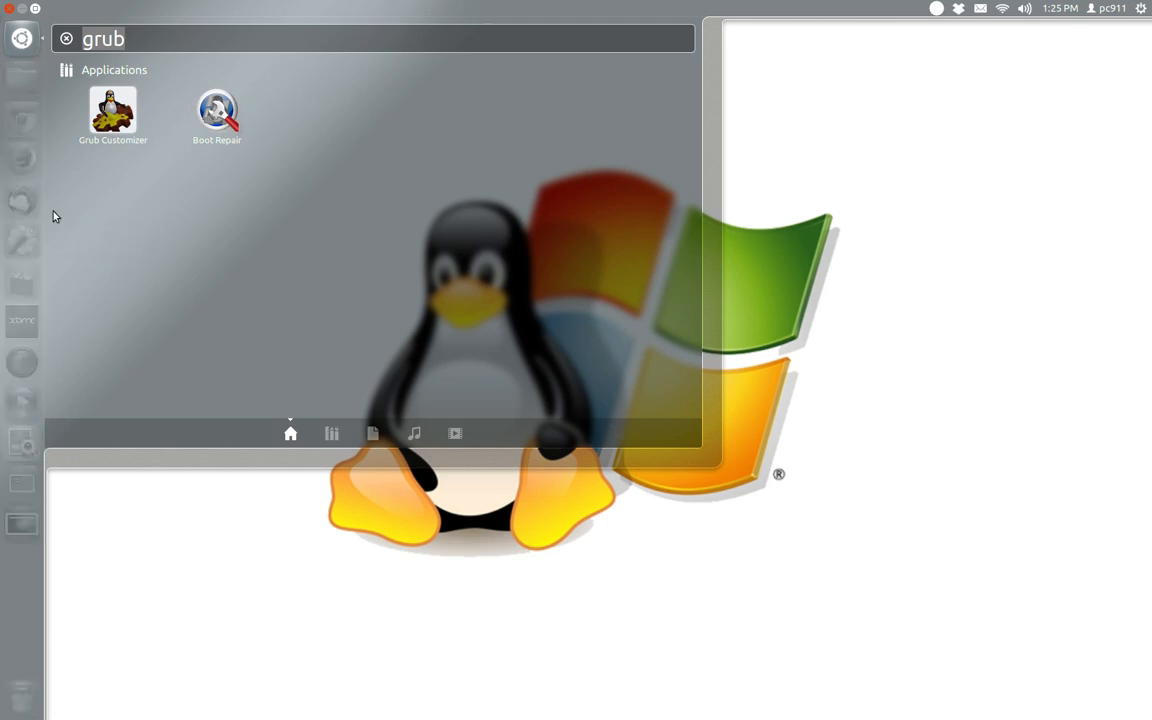
mouse_move(104, 152)
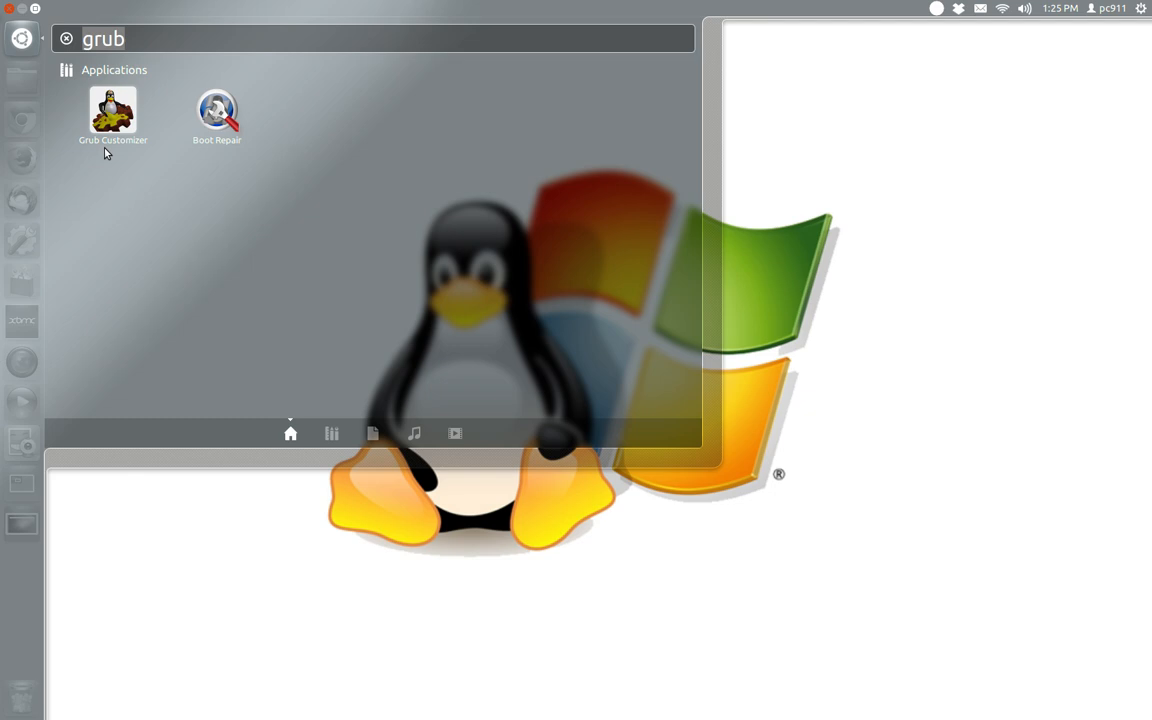
Step: Launch Grub Customizer from the Dash search results for grub
key(BackSpace)
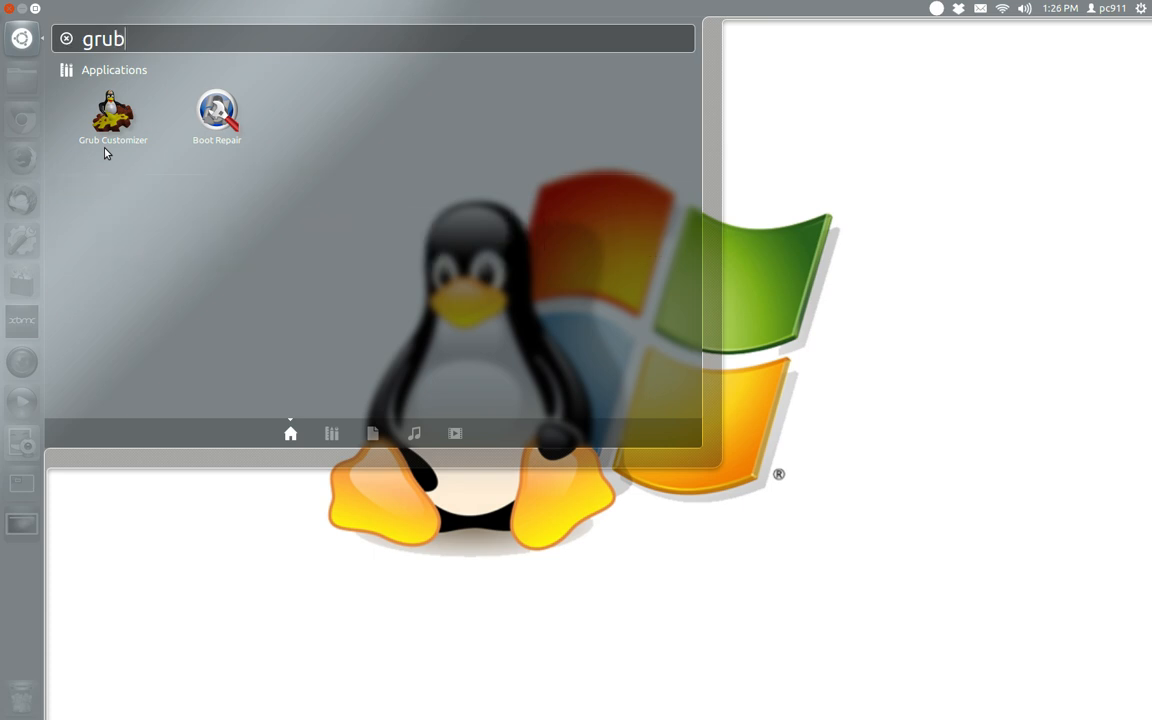
mouse_move(100, 110)
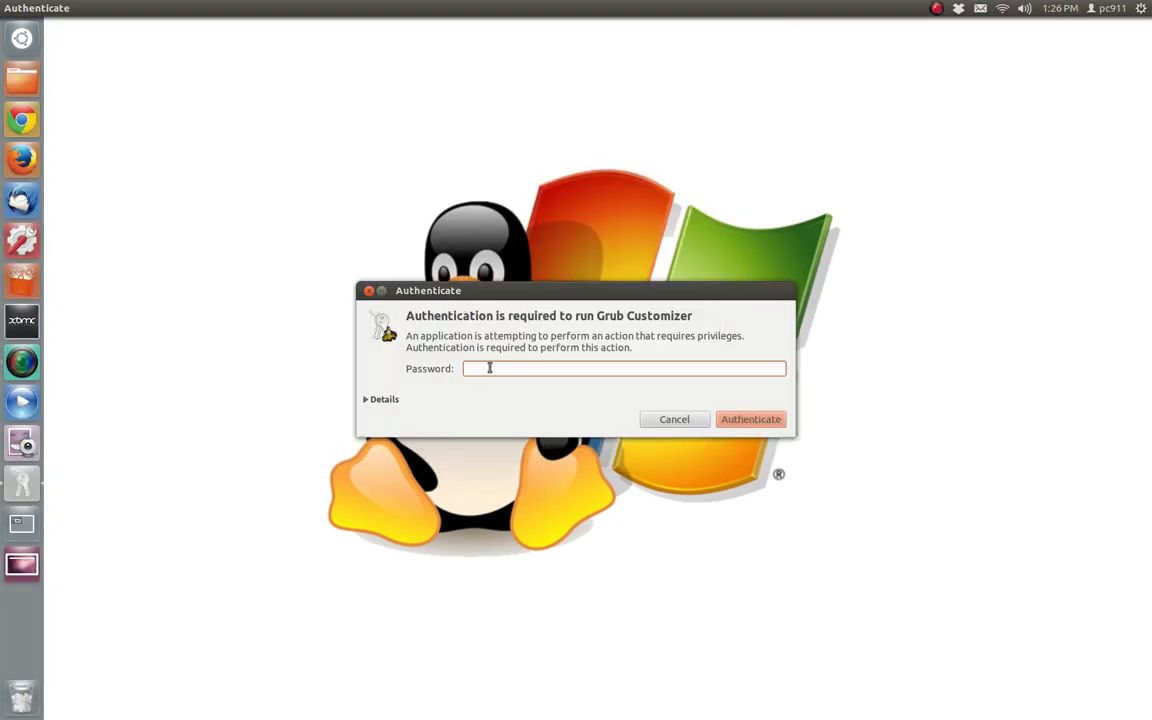
Step: Enter the administrator password and authenticate so Grub Customizer runs with root privileges
text(password)
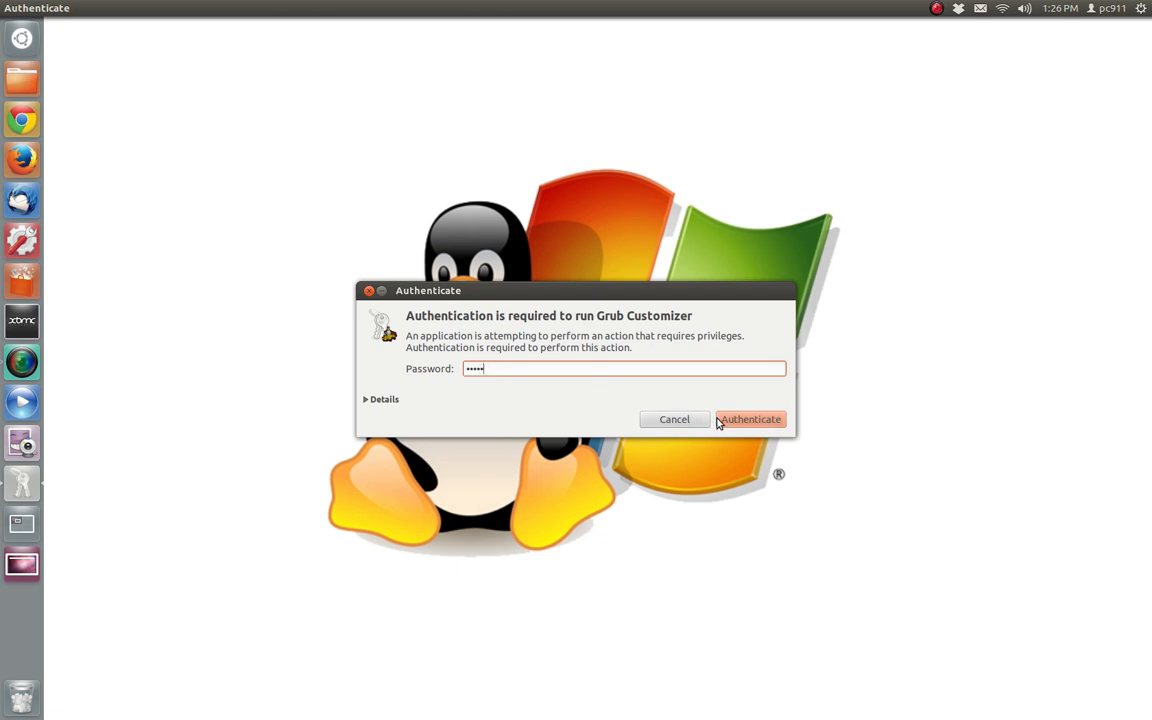
click(750, 420)
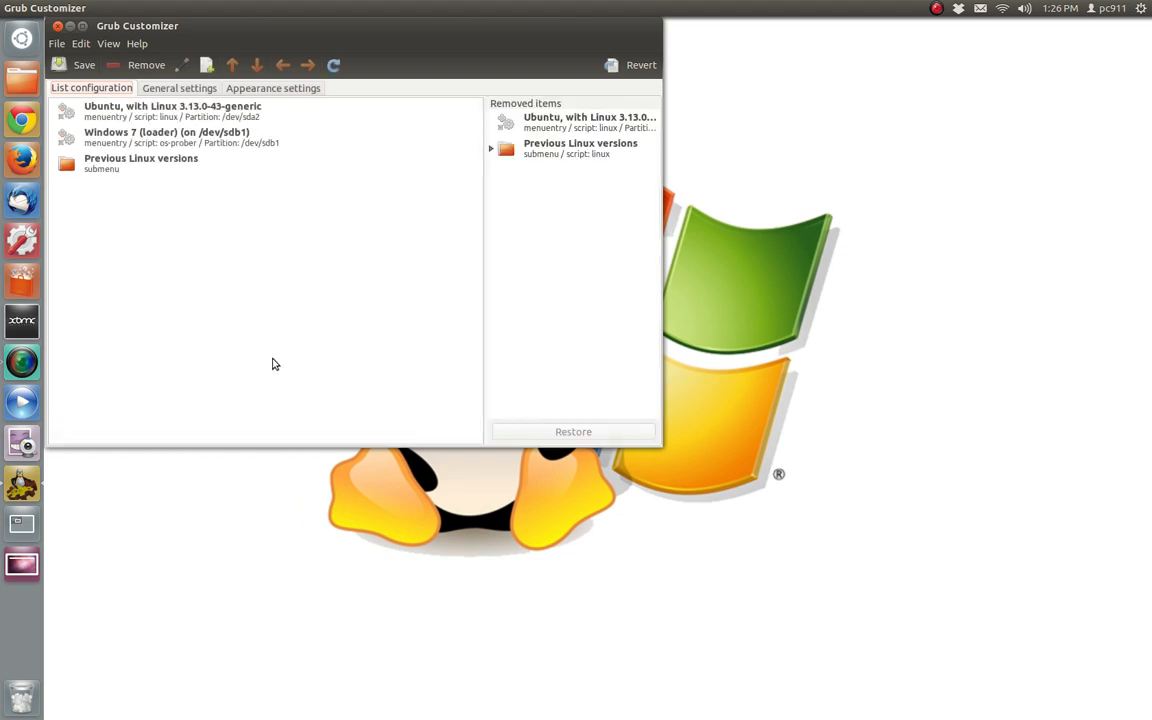
mouse_move(208, 304)
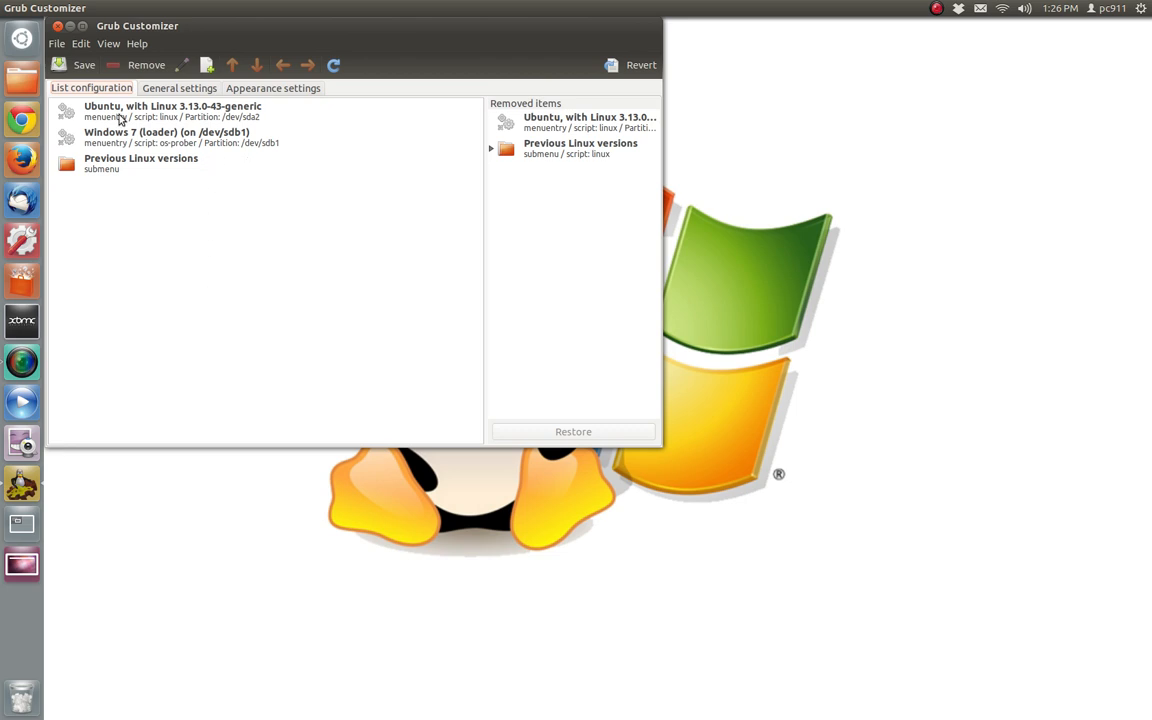
mouse_move(112, 118)
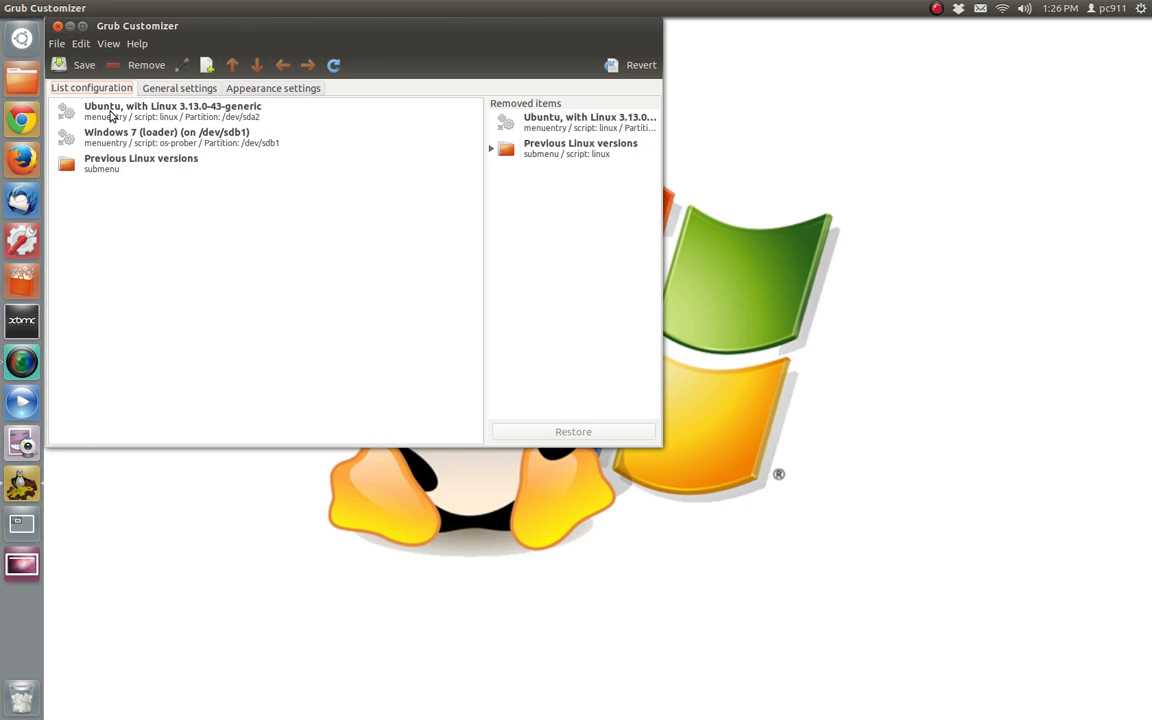
mouse_move(200, 160)
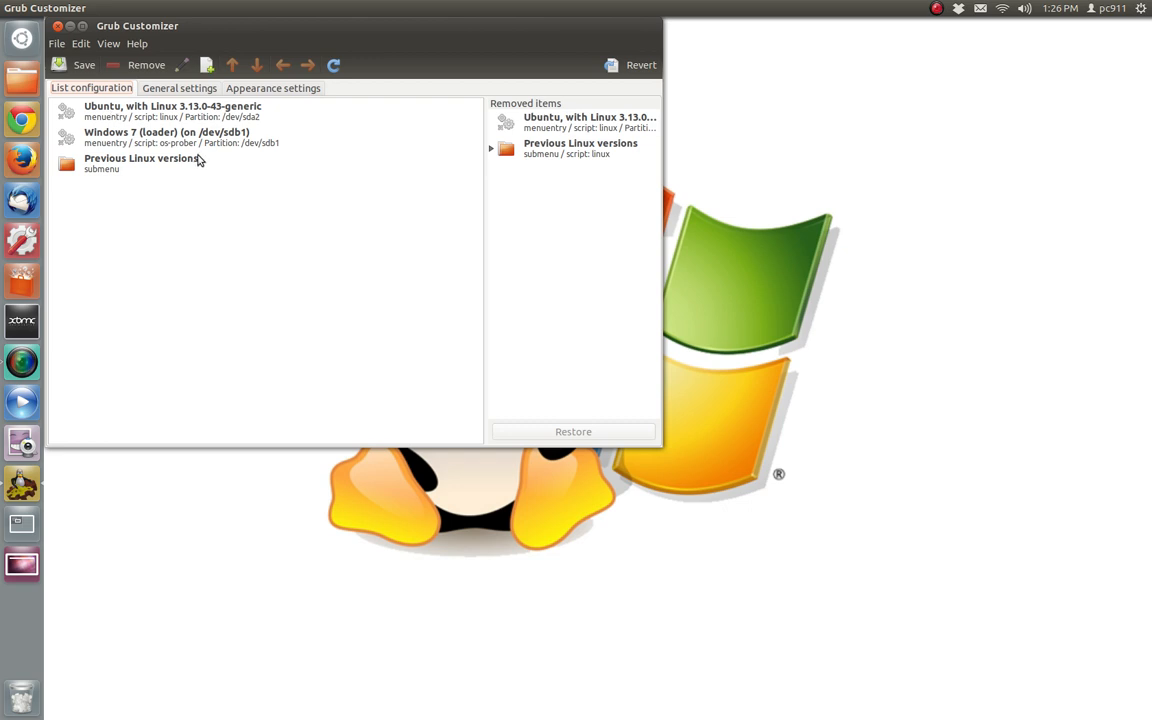
mouse_move(116, 148)
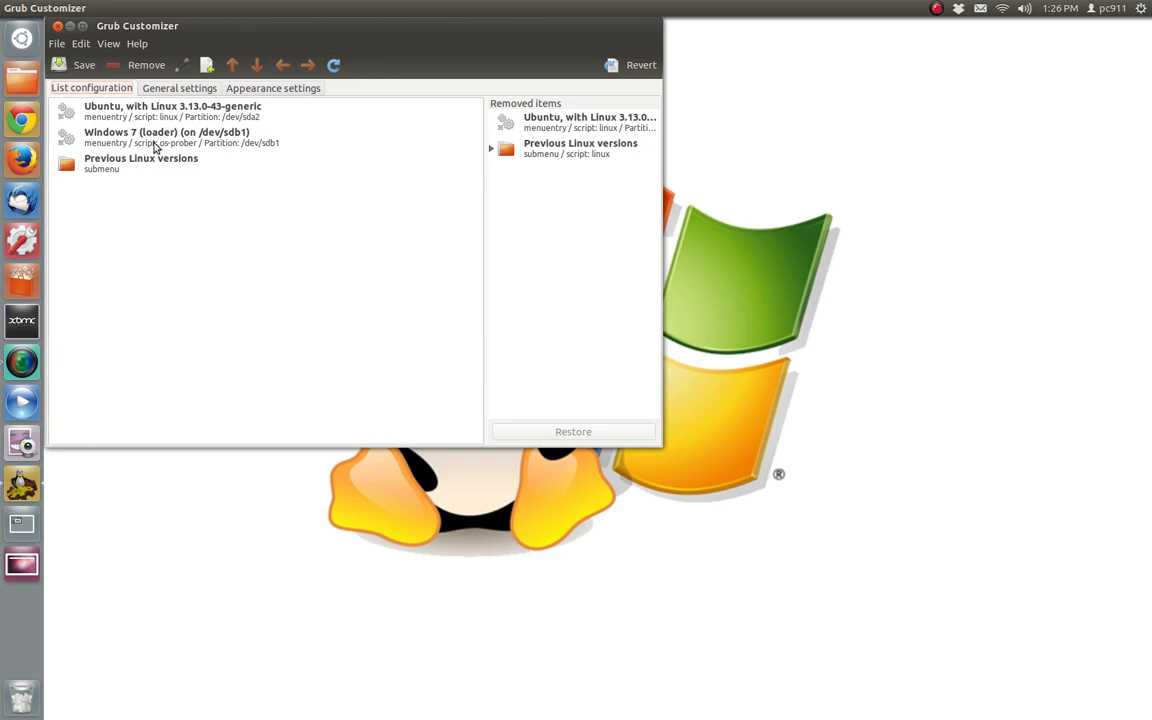
mouse_move(142, 156)
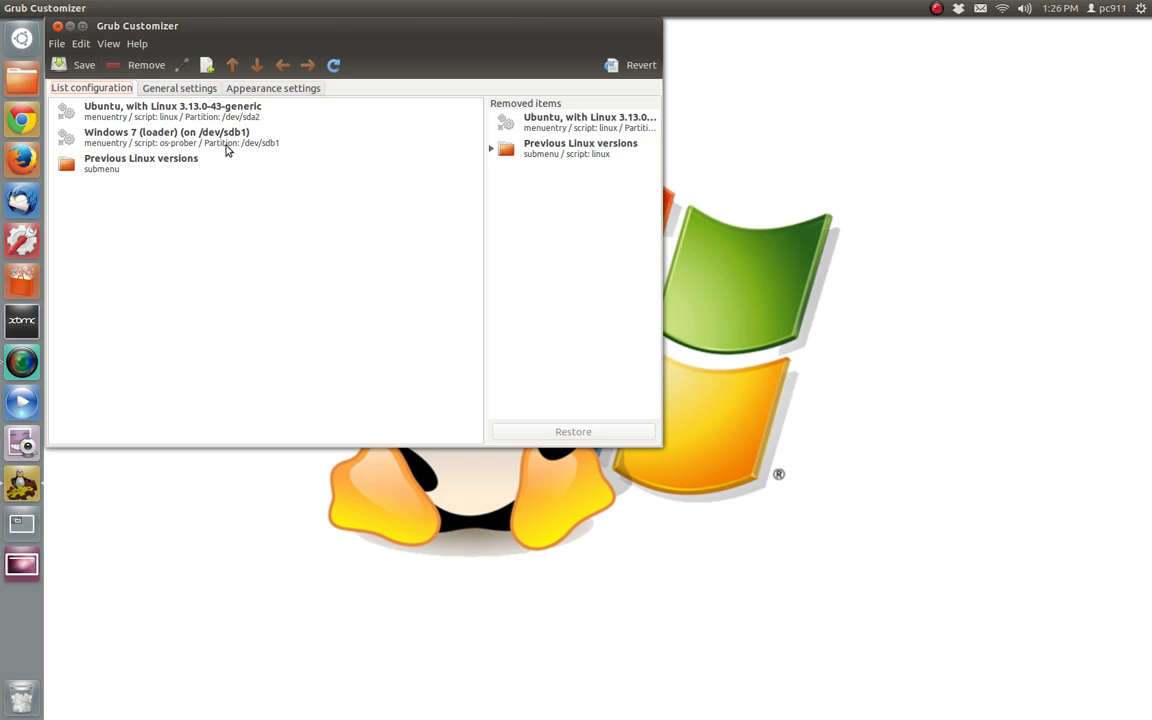
mouse_move(236, 144)
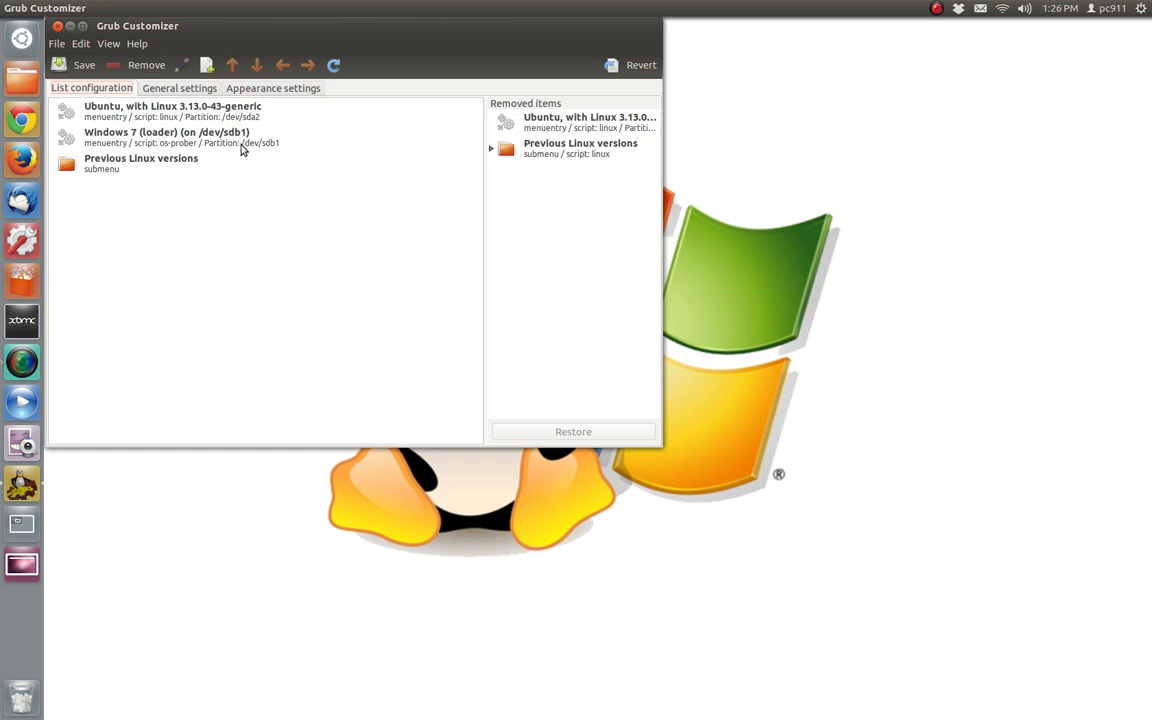
mouse_move(234, 144)
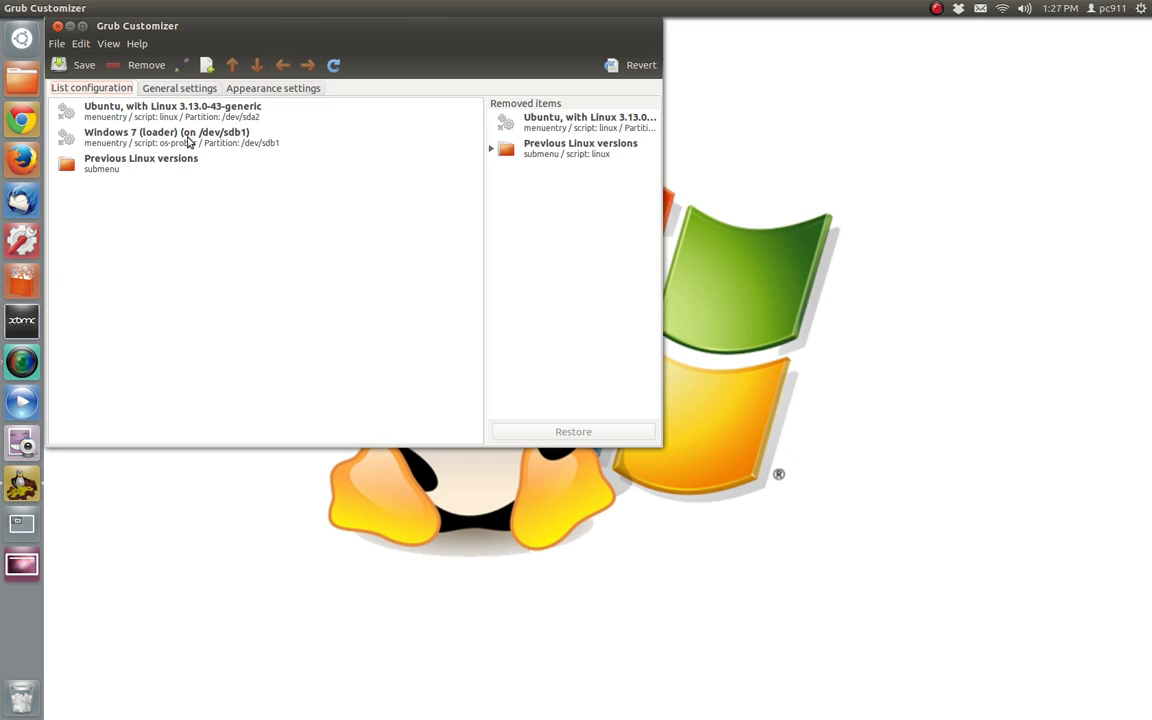
Step: Move the Windows 7 (loader) entry above Ubuntu to the top of the boot list
click(184, 136)
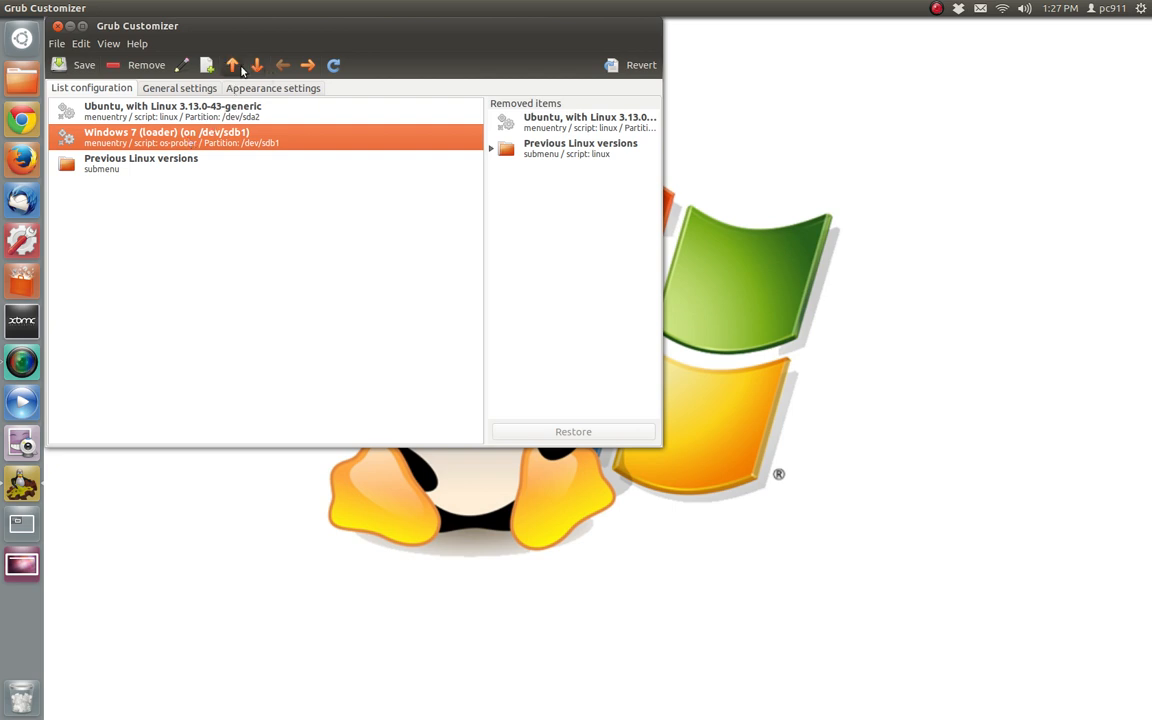
click(232, 64)
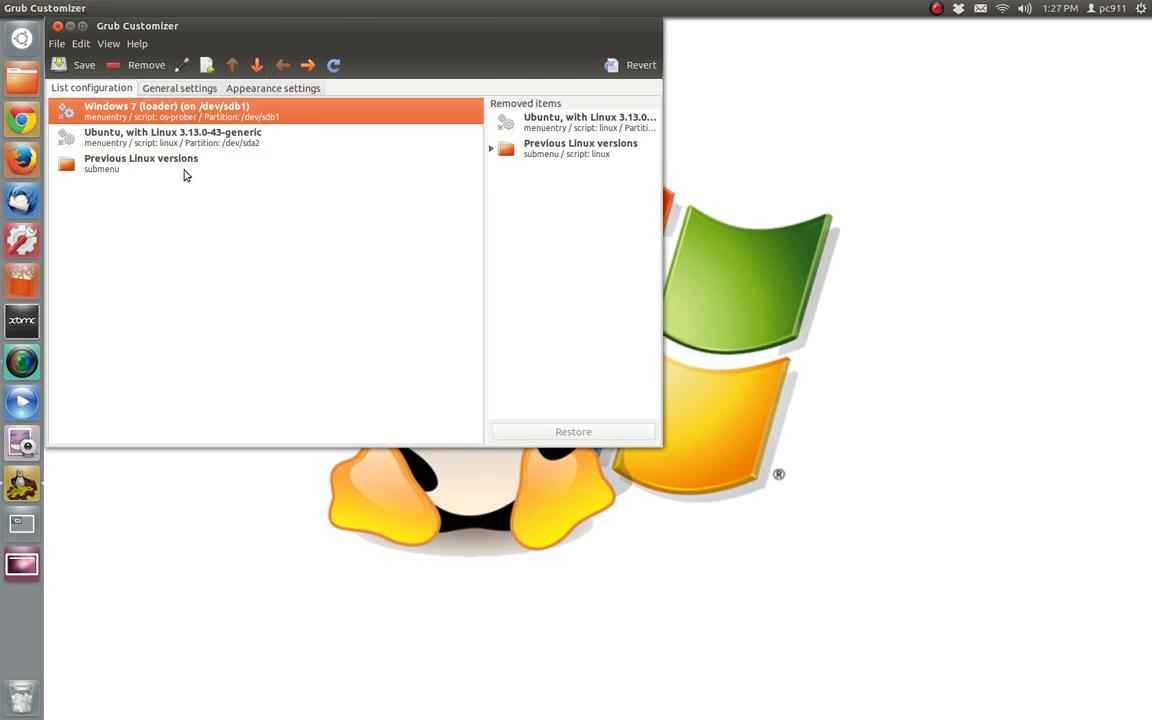
mouse_move(320, 390)
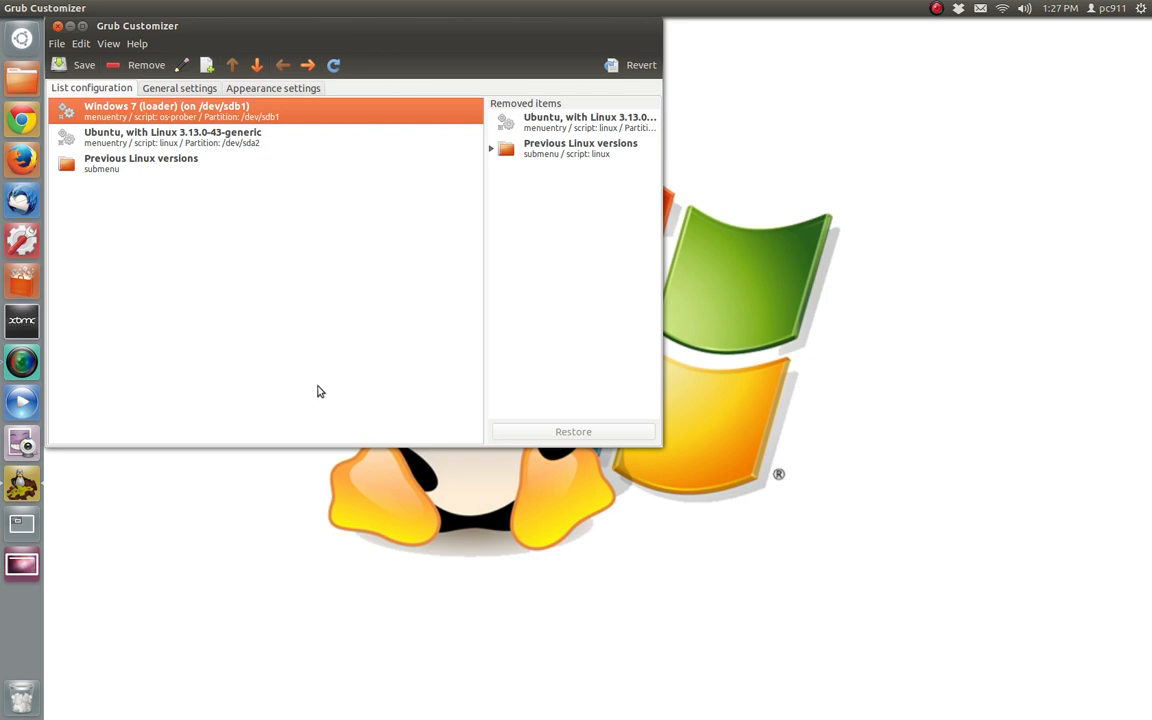
mouse_move(164, 278)
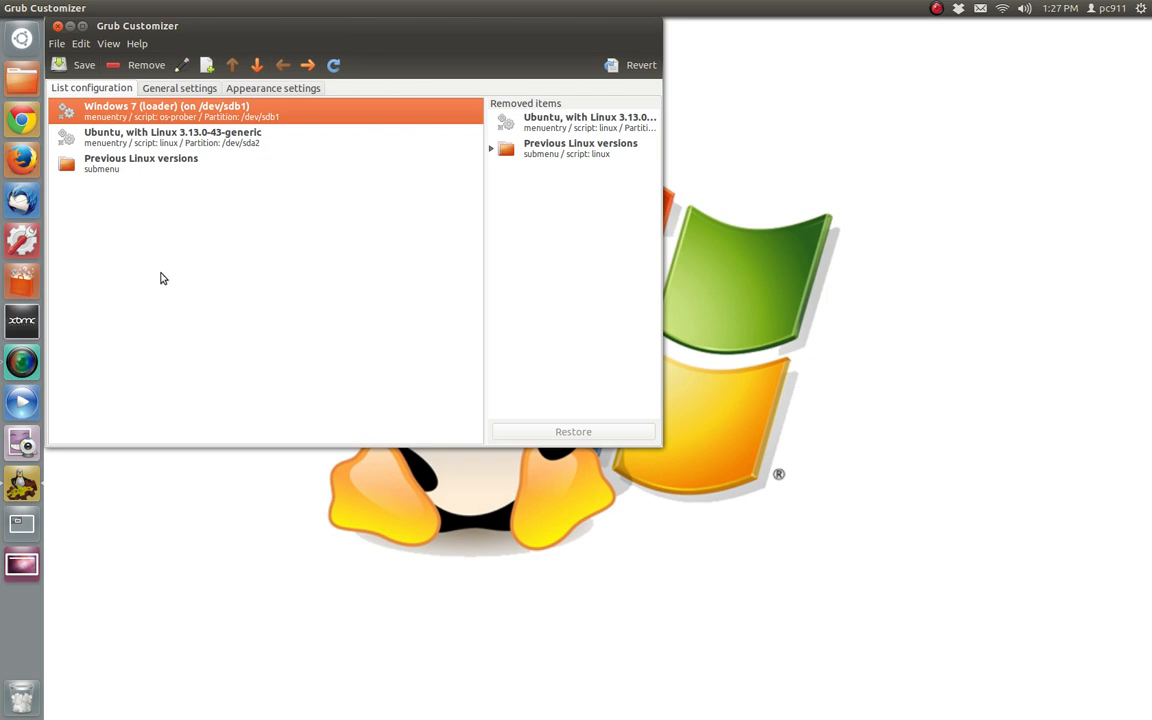
mouse_move(154, 260)
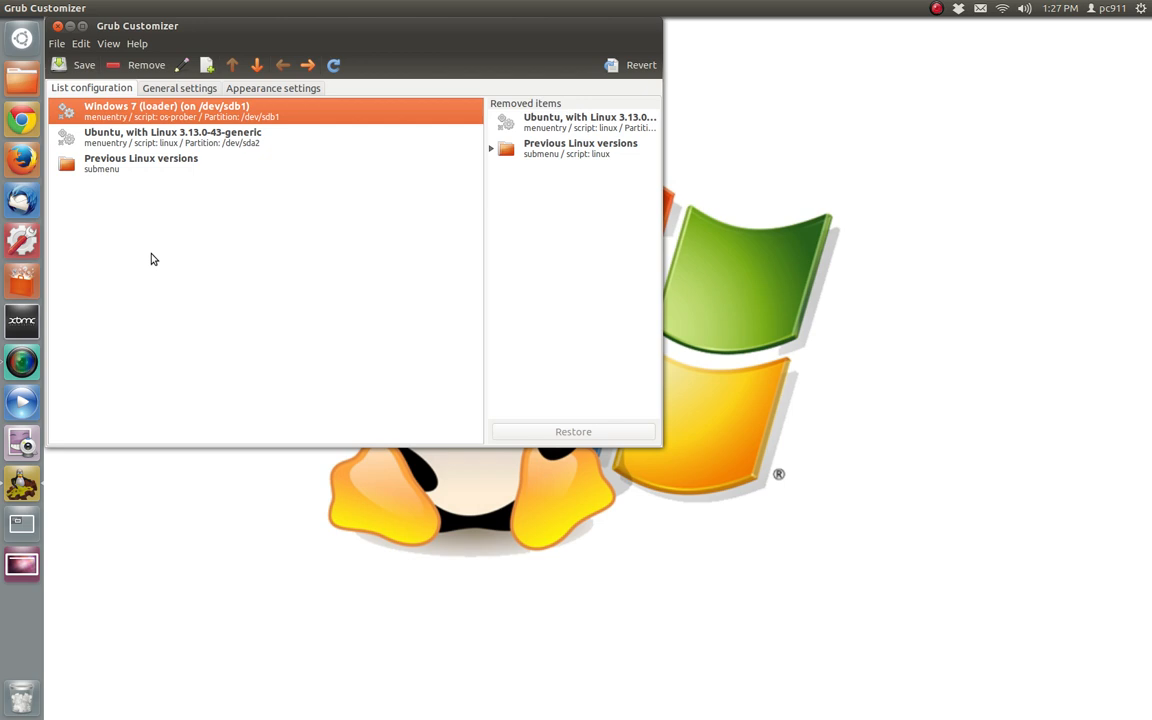
Step: Save the reordered boot list, regenerating grub.cfg with Windows 7 first
click(76, 64)
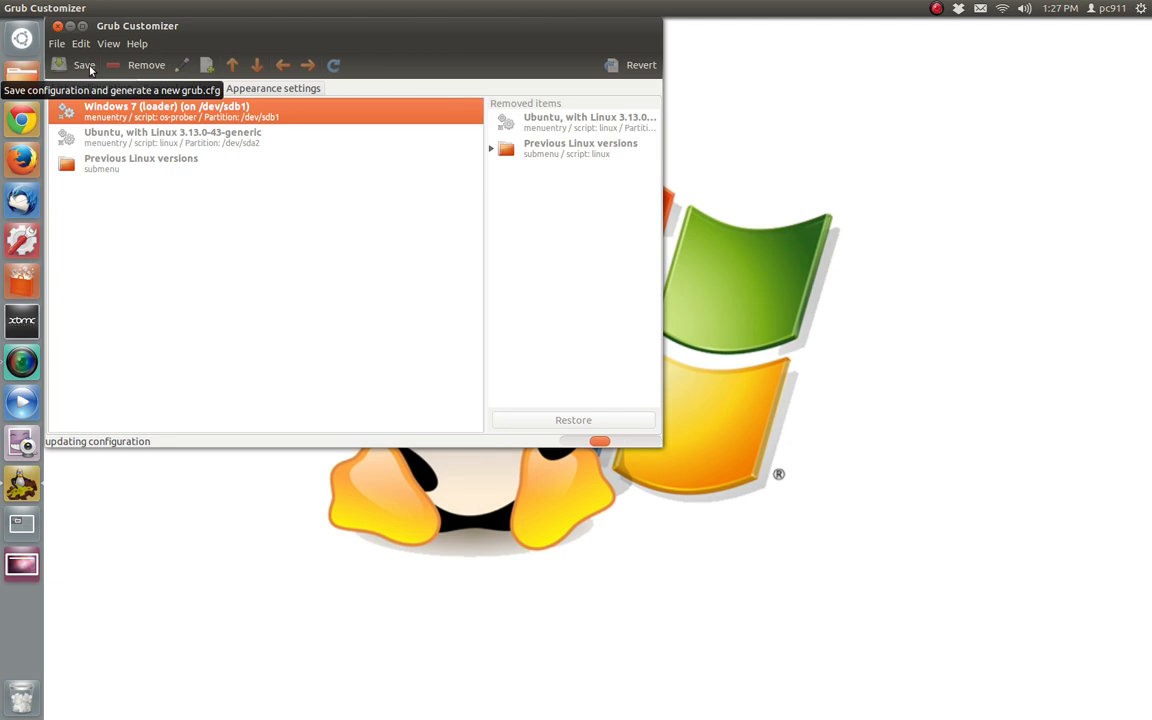
click(84, 64)
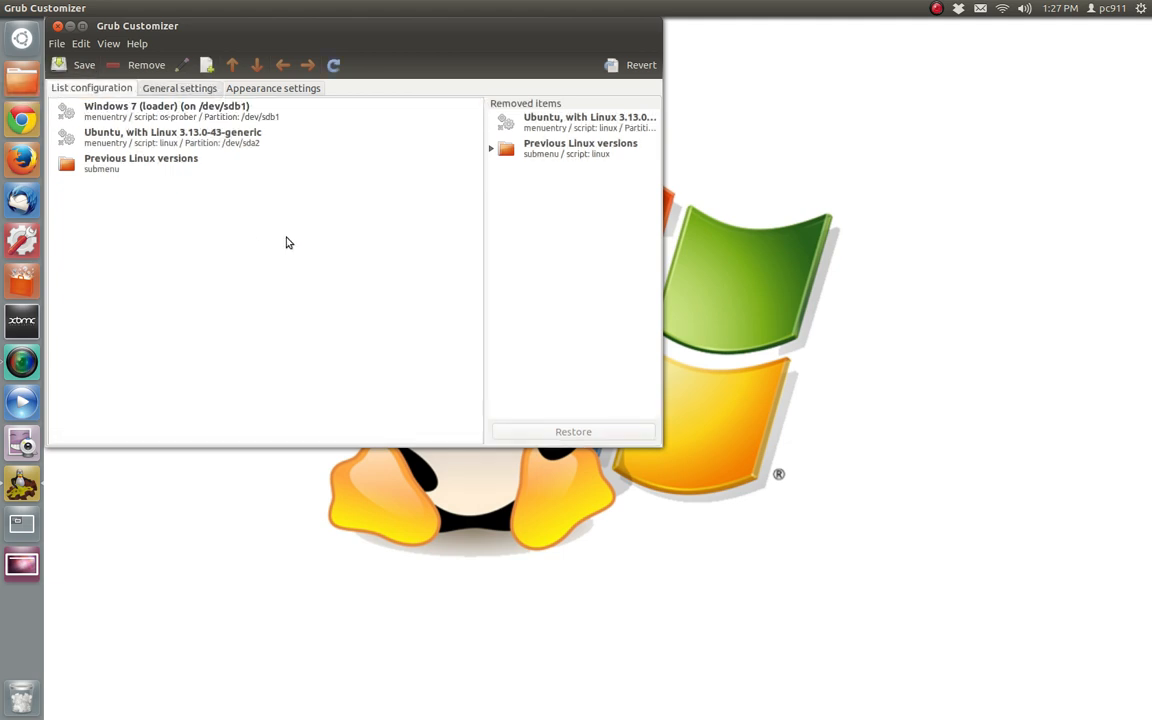
mouse_move(262, 298)
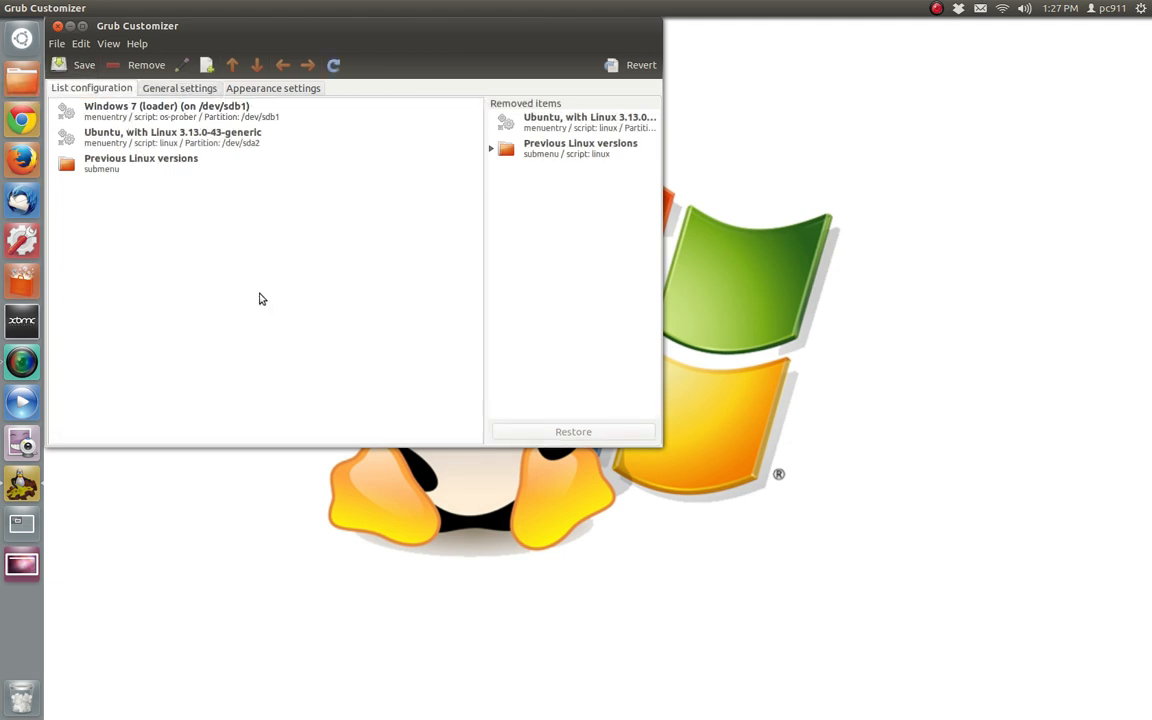